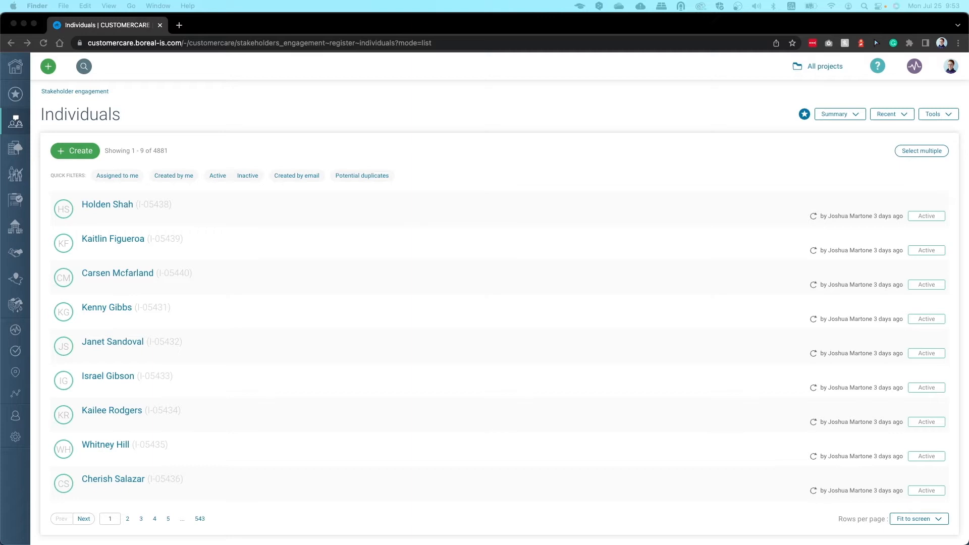
pyautogui.moveTo(945, 94)
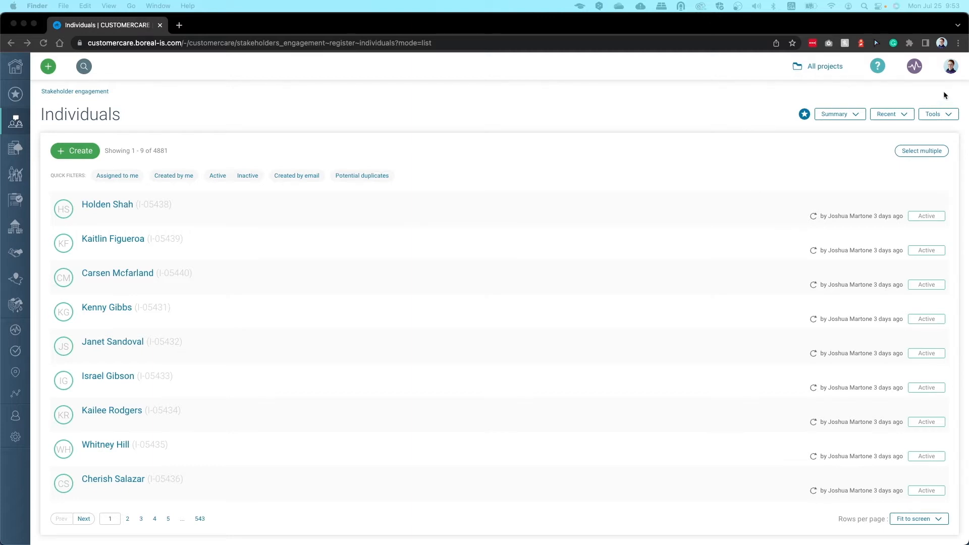
# Show the Email integration details from the account menu and bring up options for the add-in download link
pyautogui.click(949, 66)
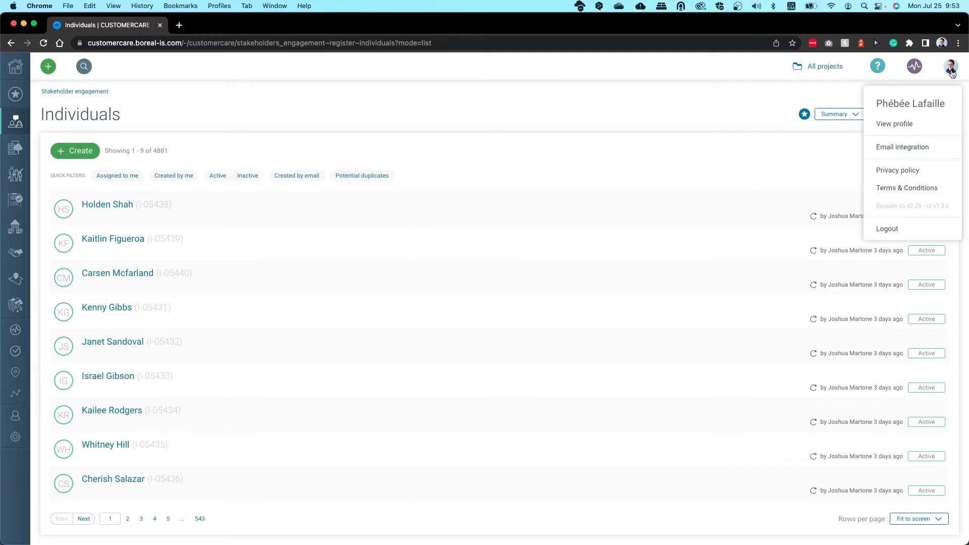
pyautogui.moveTo(921, 149)
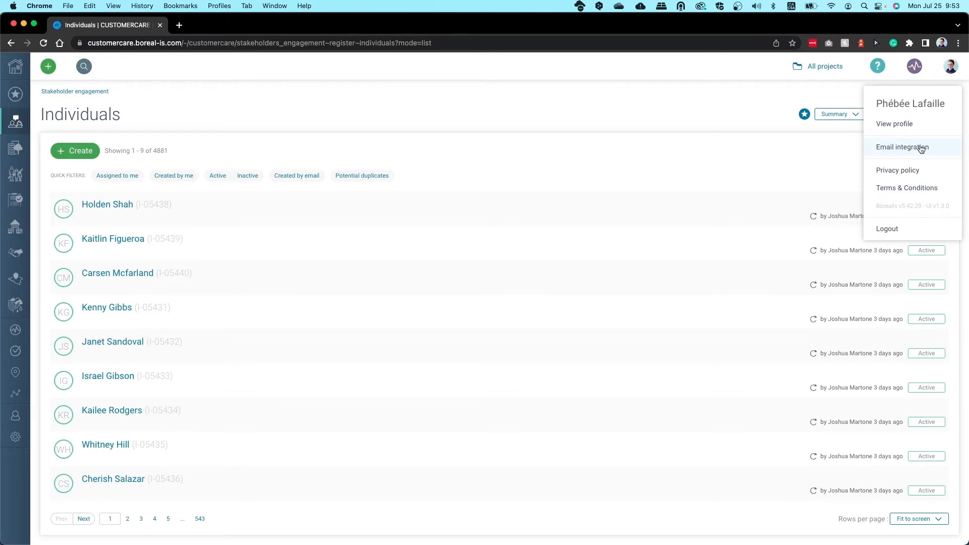
pyautogui.click(902, 147)
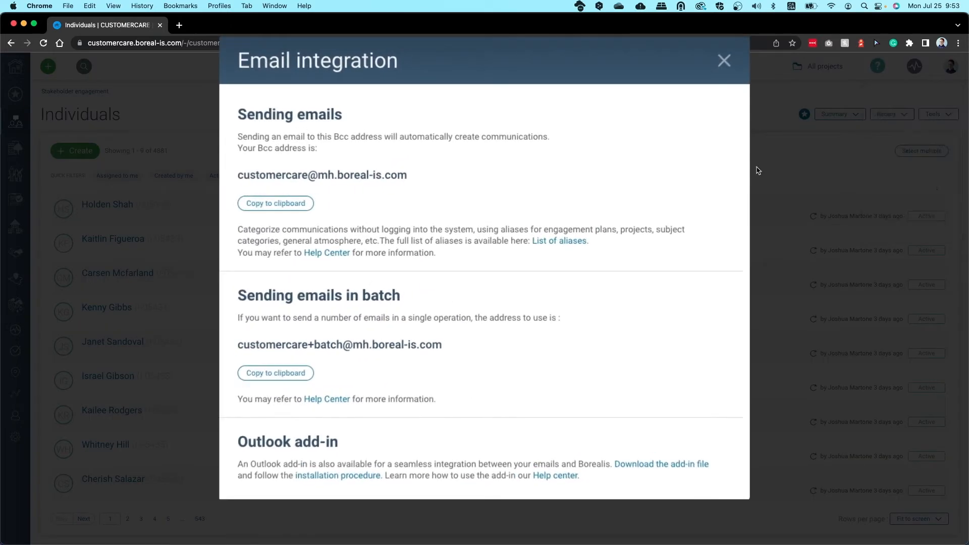
pyautogui.rightClick(661, 463)
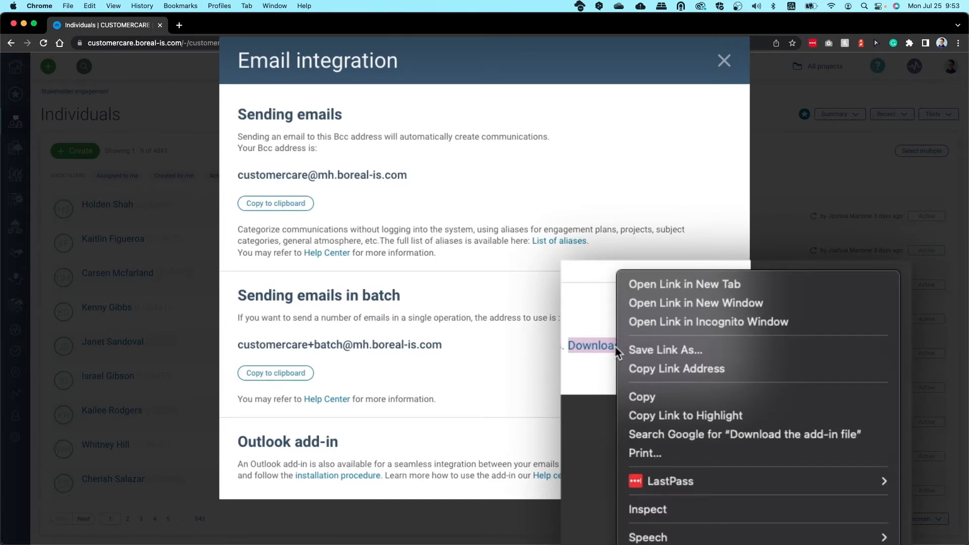
pyautogui.moveTo(660, 378)
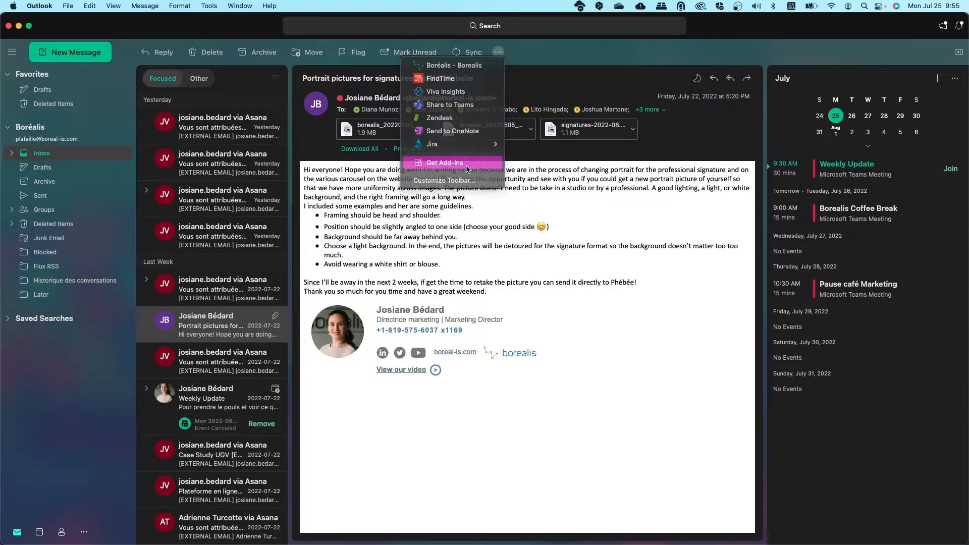
# From My add-ins, add a custom add-in by URL and submit the Borealis manifest address
pyautogui.click(452, 162)
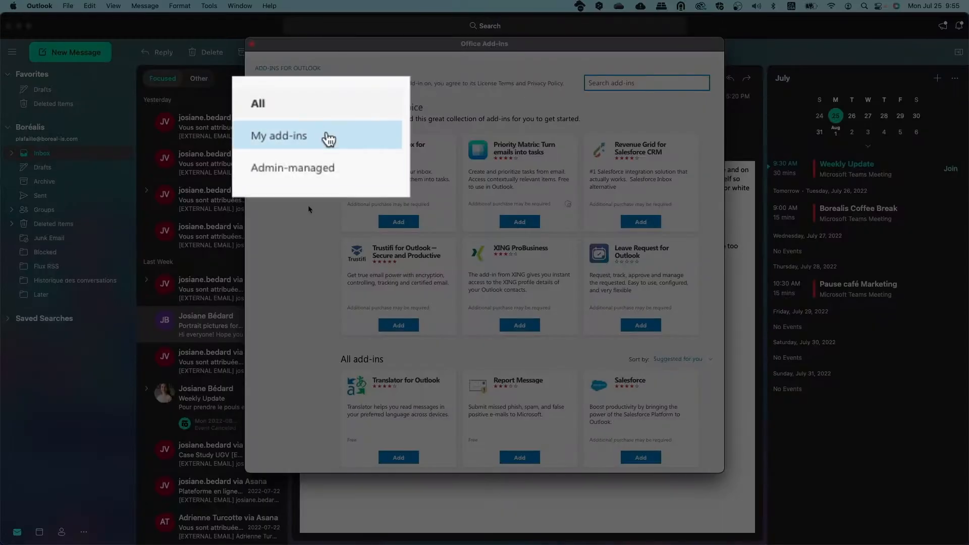
pyautogui.click(279, 135)
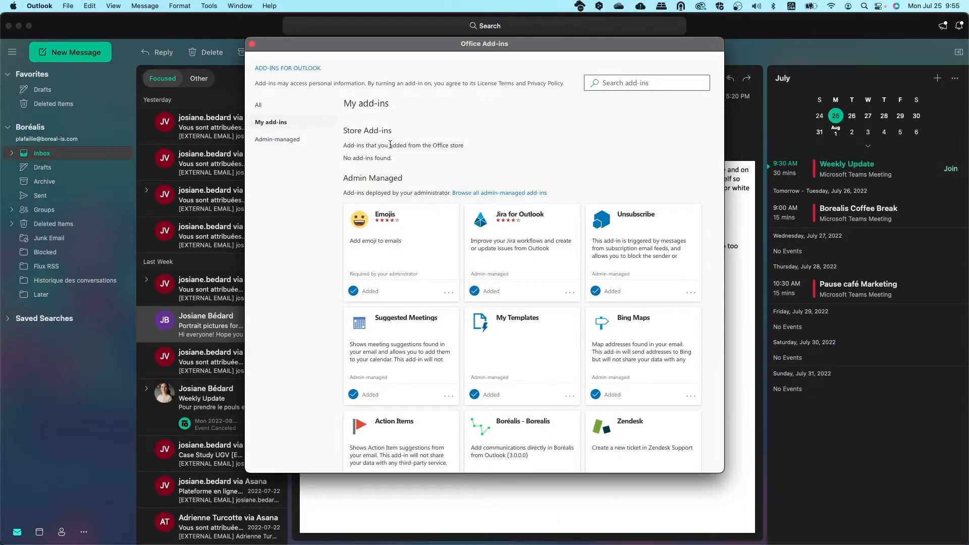
pyautogui.scroll(-3)
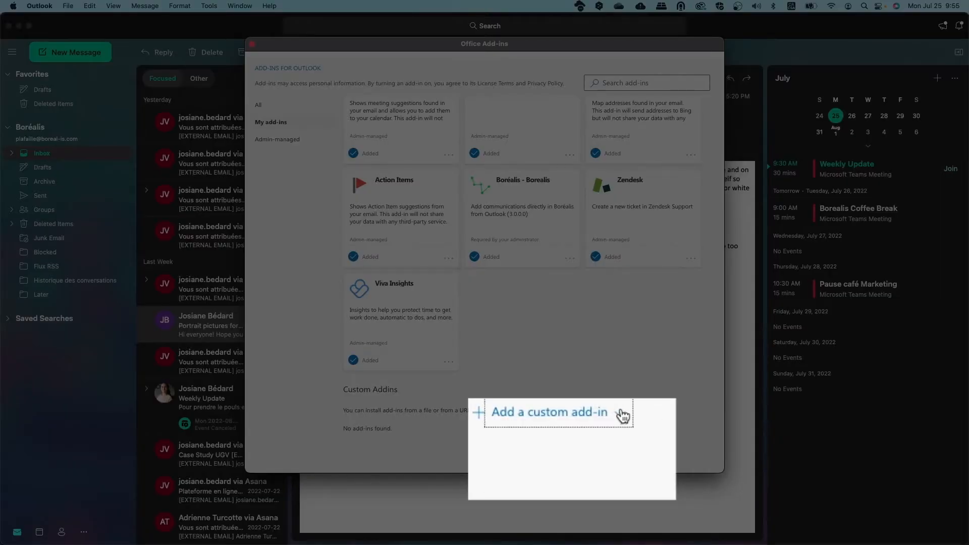
pyautogui.click(549, 411)
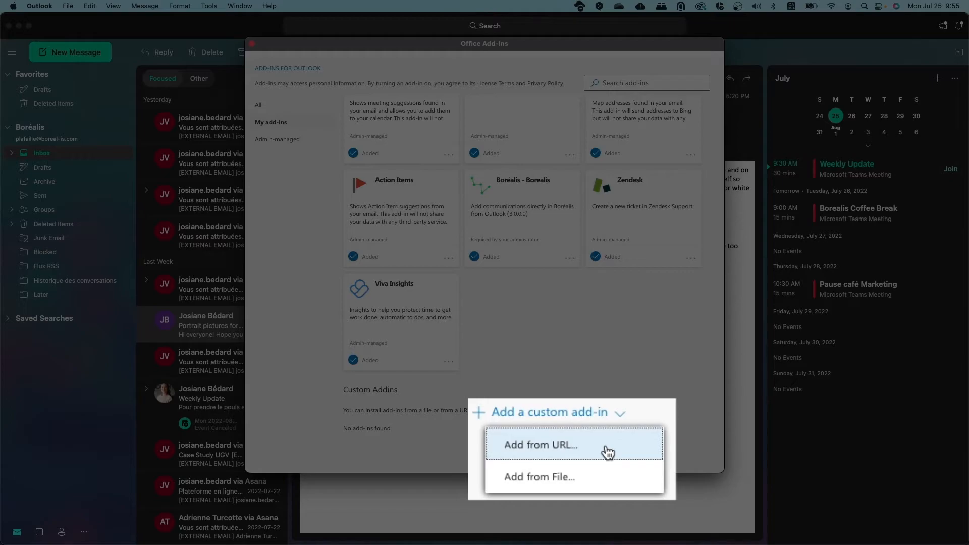
pyautogui.click(540, 445)
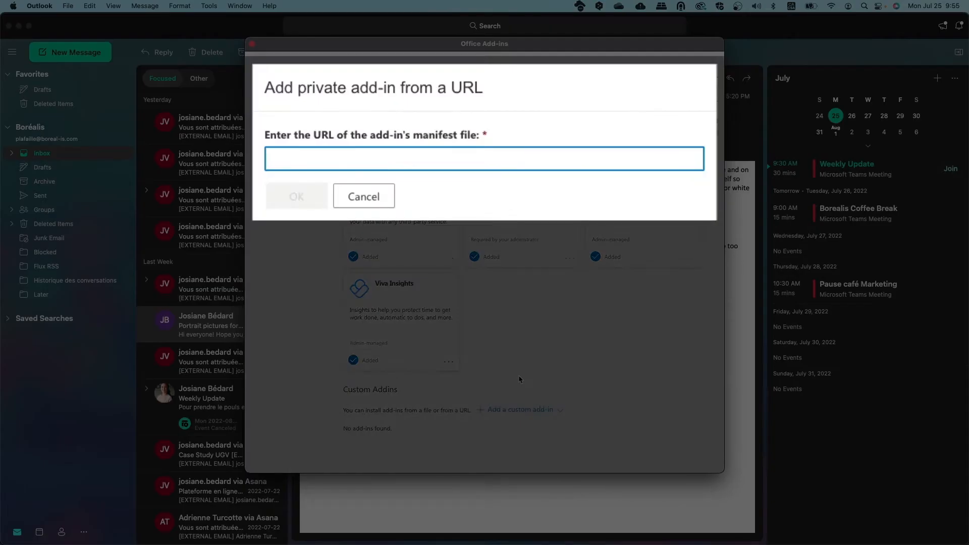
pyautogui.click(296, 196)
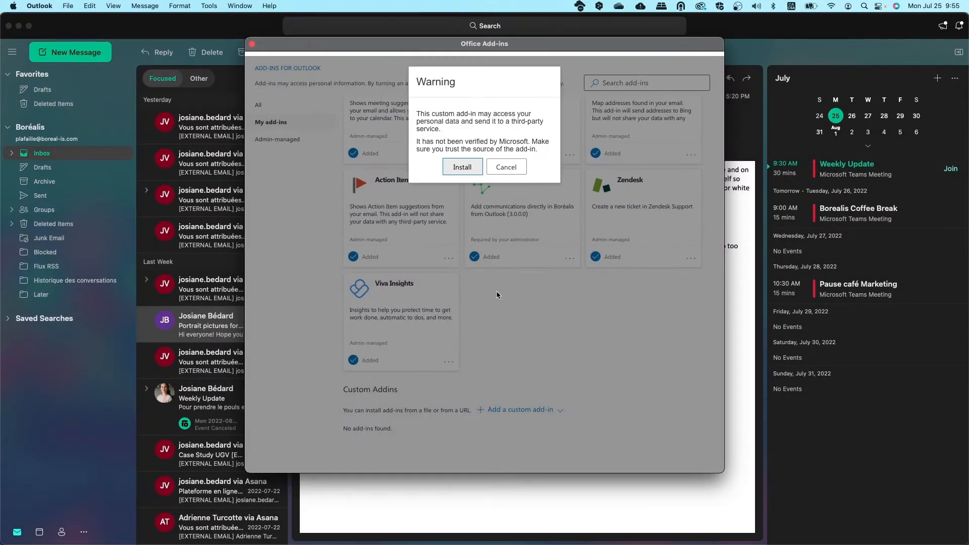
# Approve the unverified add-in install, then sign in to Borealis from the add-in panel with the password
pyautogui.click(507, 166)
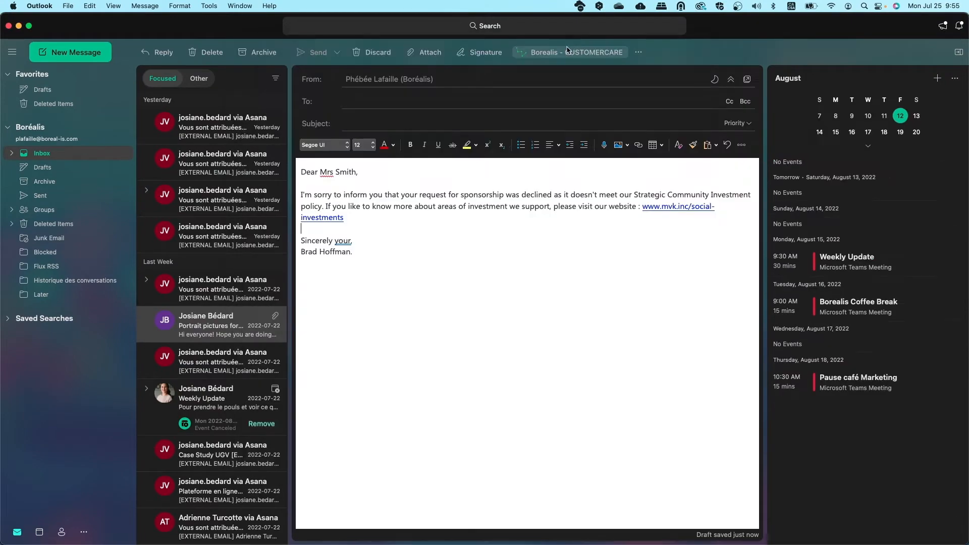
pyautogui.click(570, 52)
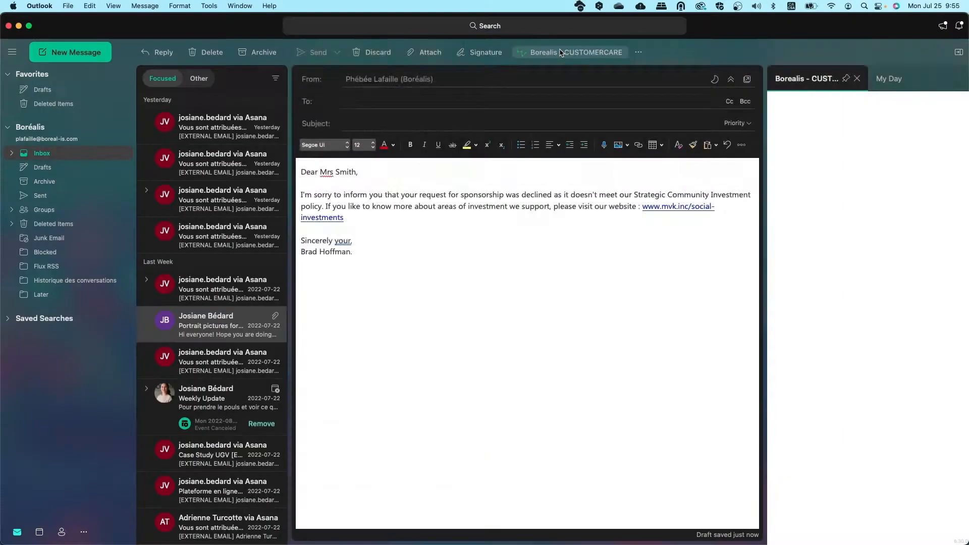
pyautogui.click(570, 52)
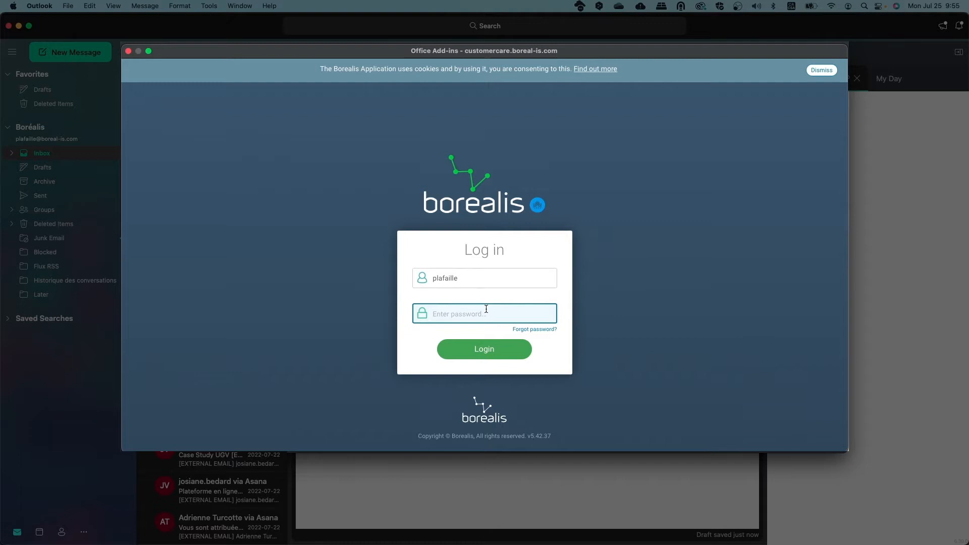
pyautogui.write('••••••')
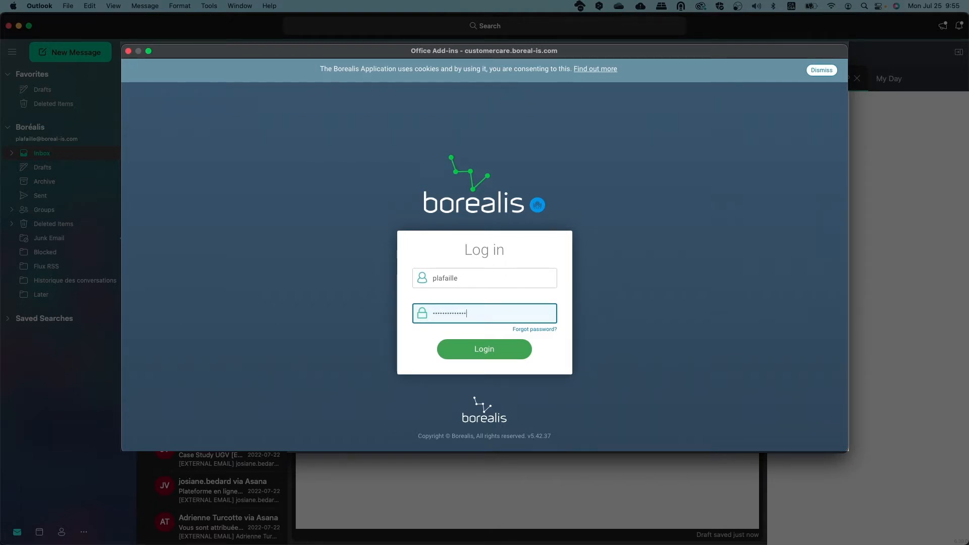
pyautogui.click(485, 349)
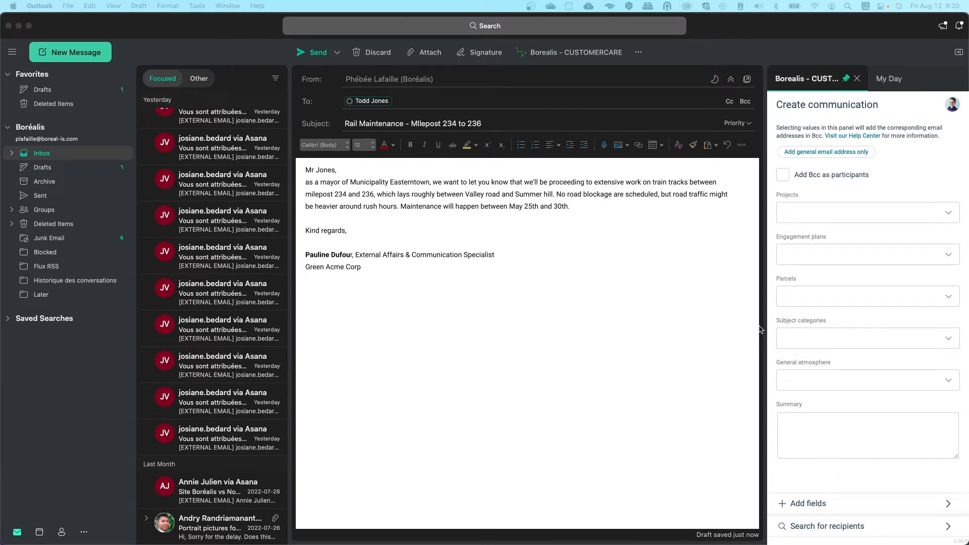
pyautogui.moveTo(723, 329)
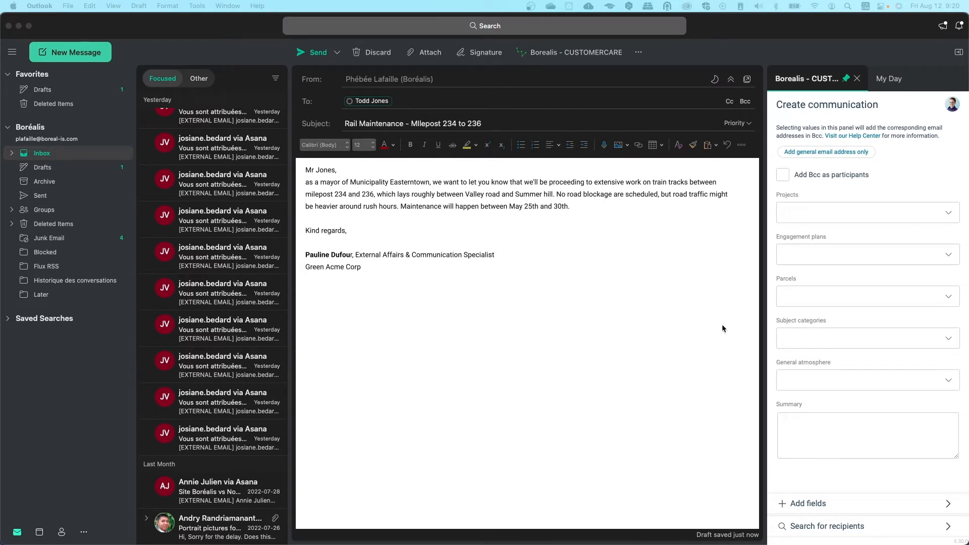
pyautogui.moveTo(718, 334)
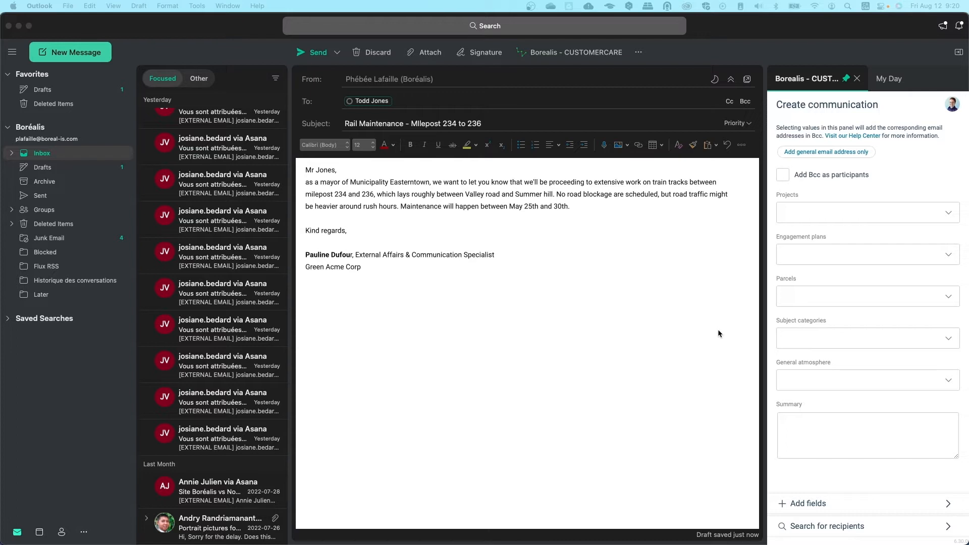
pyautogui.moveTo(844, 349)
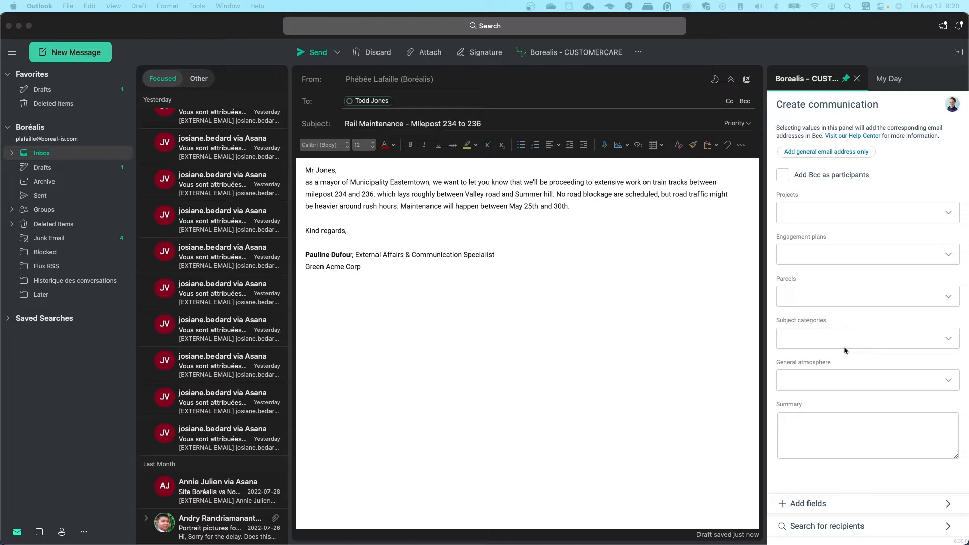
# Link the communication to project Canada and engagement plan Rail Maintenance – Milepost 234 to 236
pyautogui.click(868, 212)
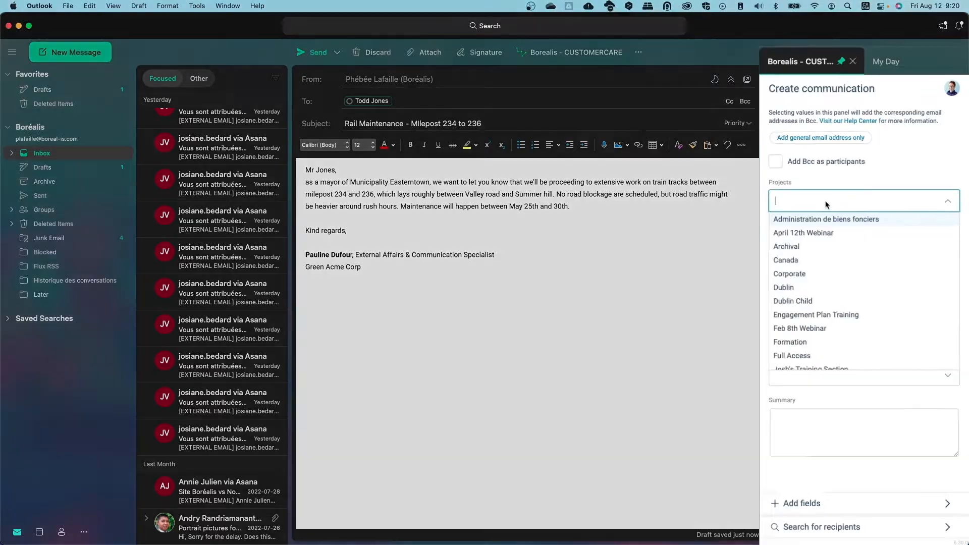
pyautogui.write('cana')
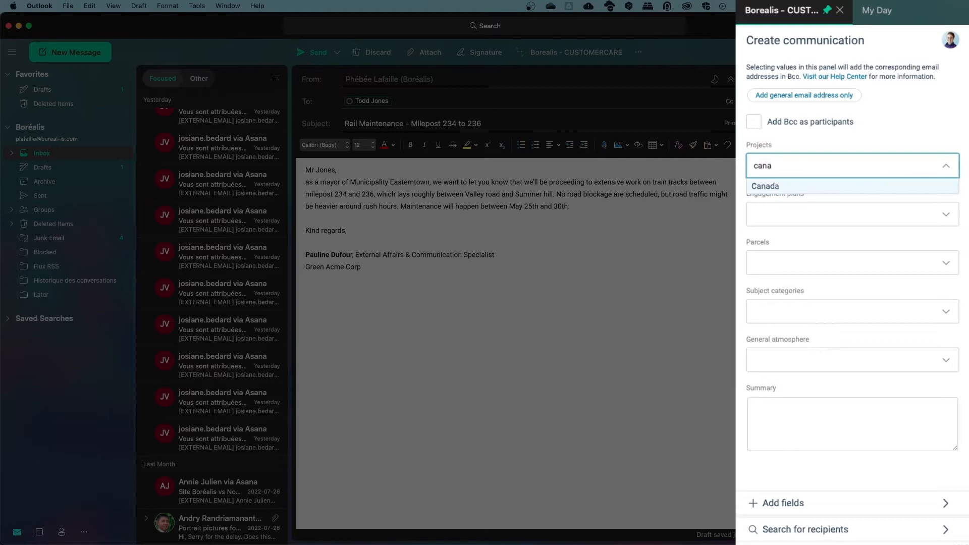
pyautogui.click(765, 186)
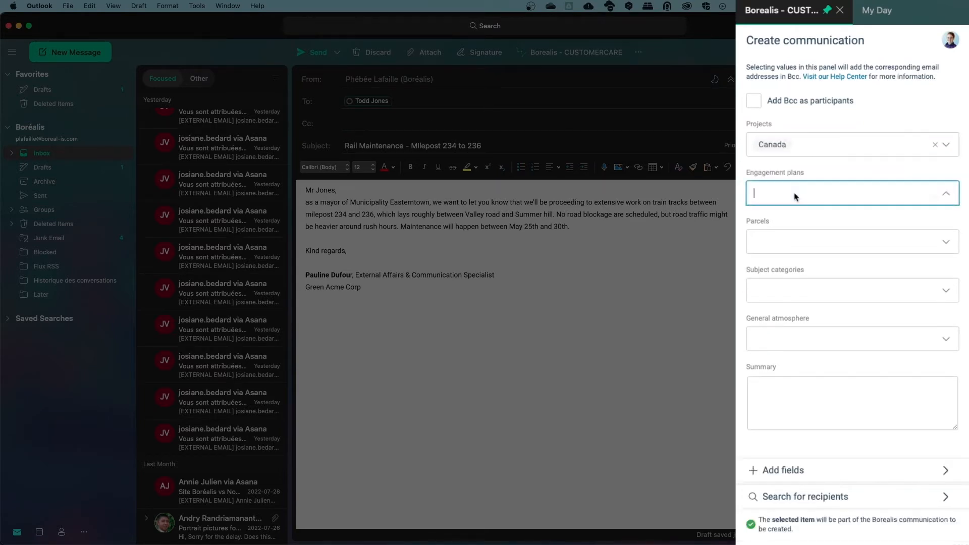
pyautogui.write('rail')
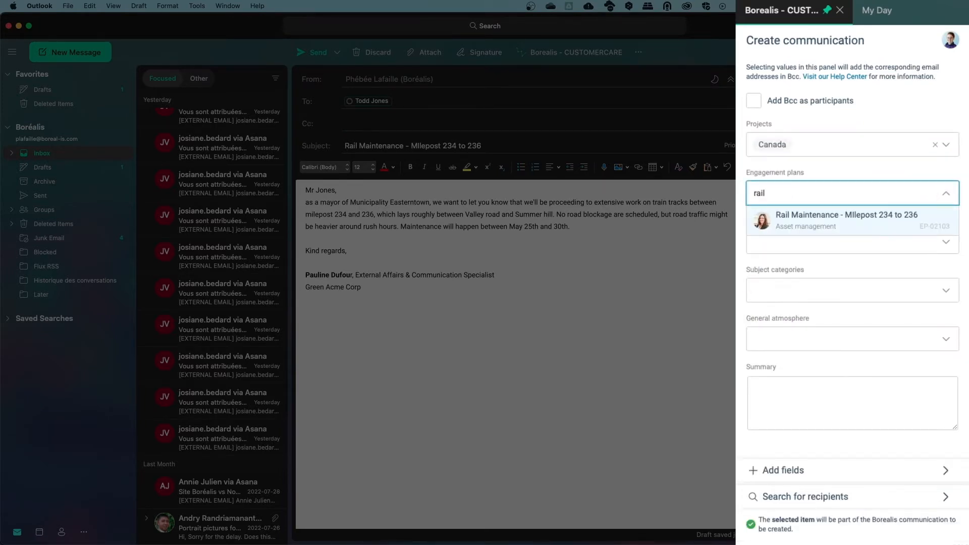
pyautogui.click(845, 220)
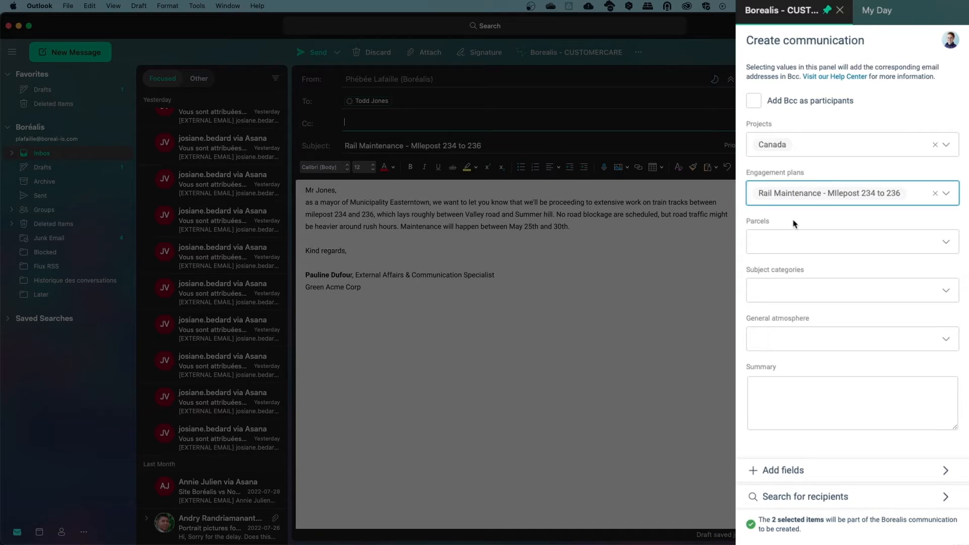
pyautogui.moveTo(792, 234)
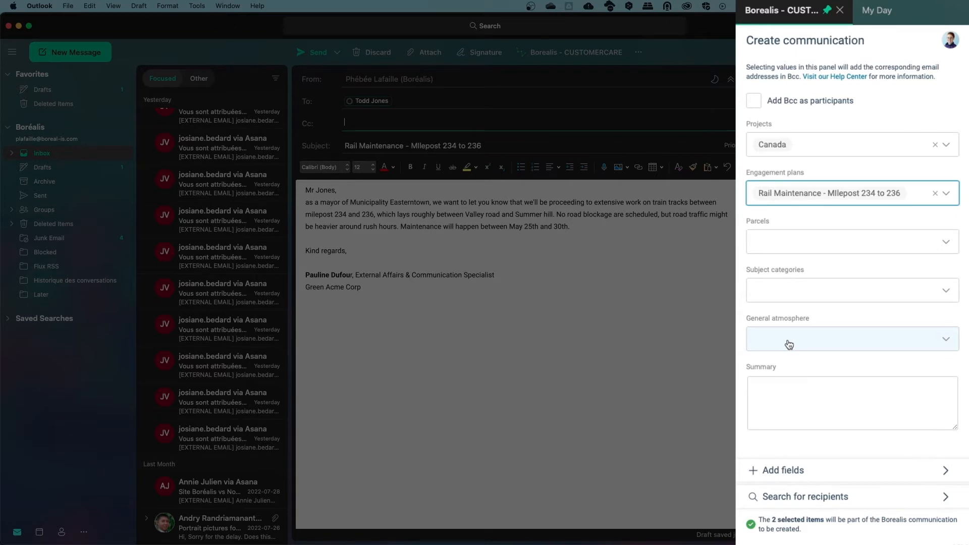
# Mark the communication's general atmosphere as Positive
pyautogui.click(852, 339)
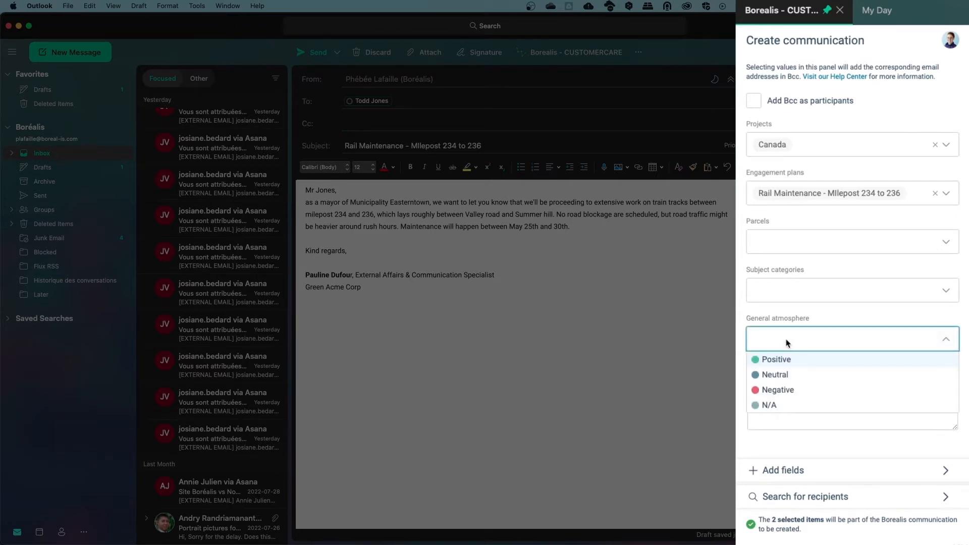
pyautogui.click(777, 360)
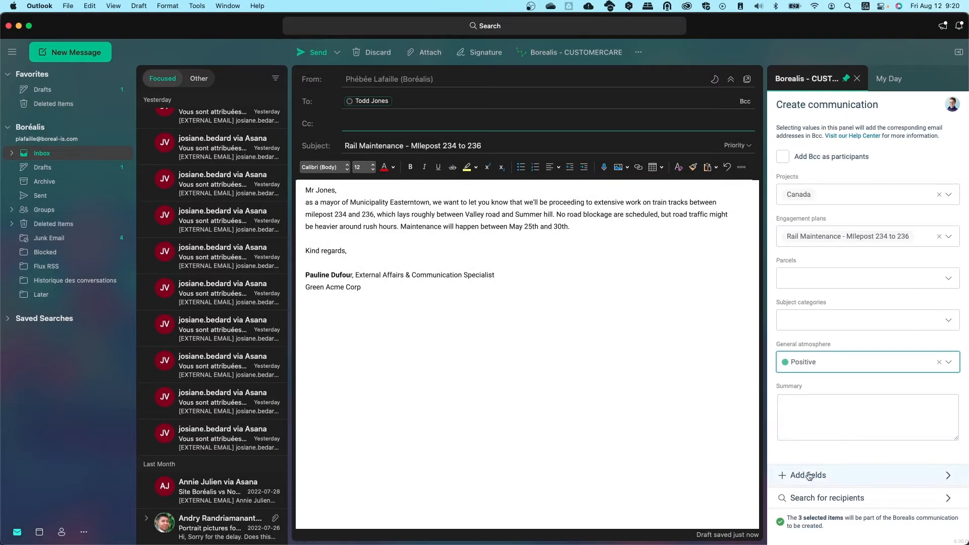
# Show the Borealis panel's list of additional fields
pyautogui.click(809, 475)
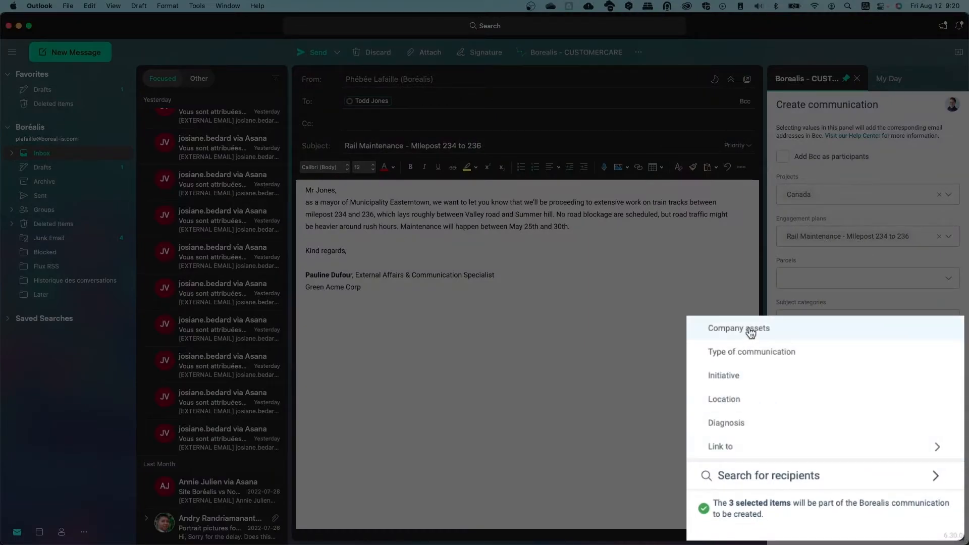
pyautogui.moveTo(747, 446)
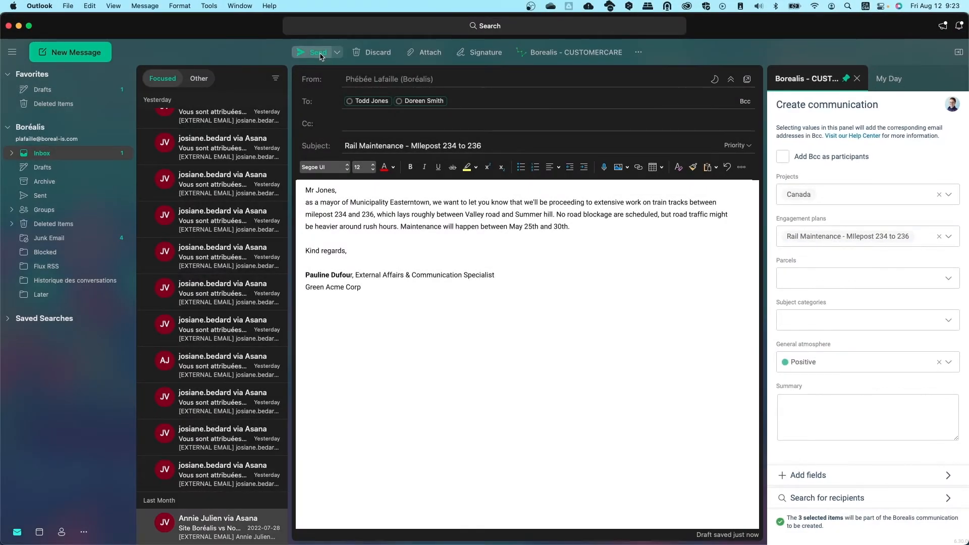
# Send the Rail Maintenance email and view its recorded communication in Borealis
pyautogui.click(317, 52)
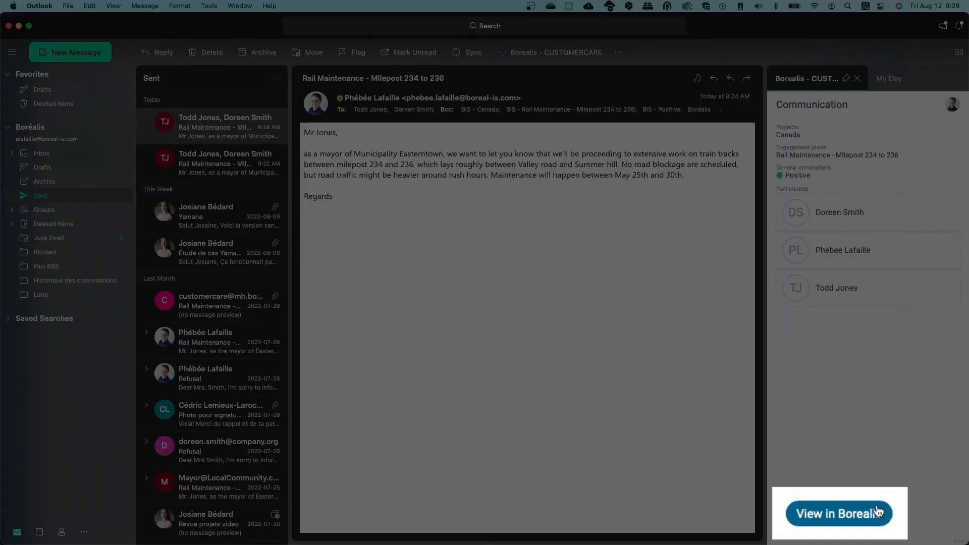
pyautogui.click(839, 513)
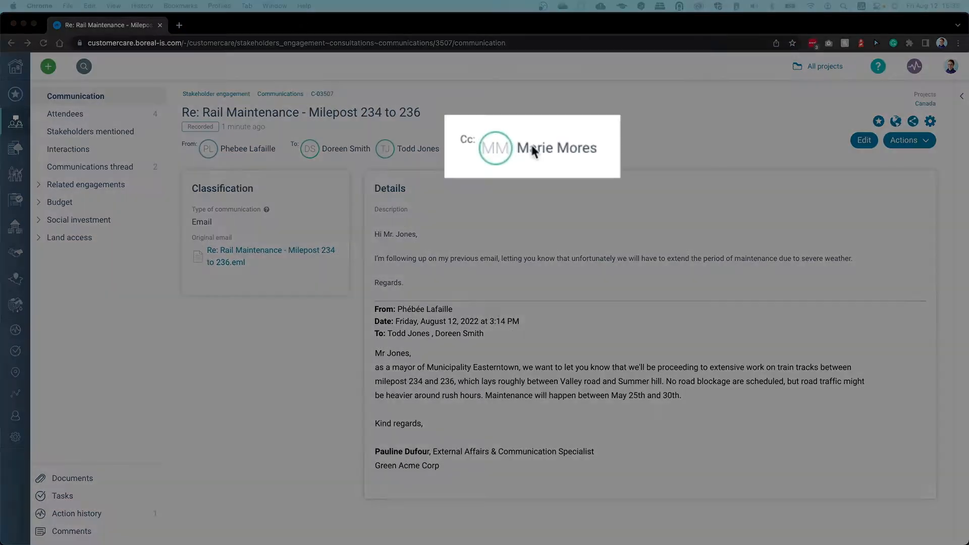
pyautogui.click(558, 147)
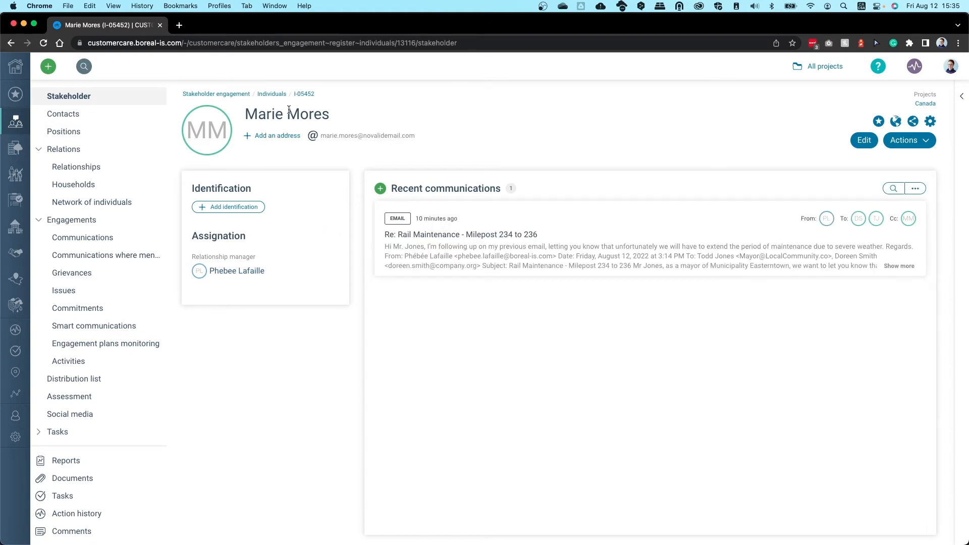
pyautogui.moveTo(424, 234)
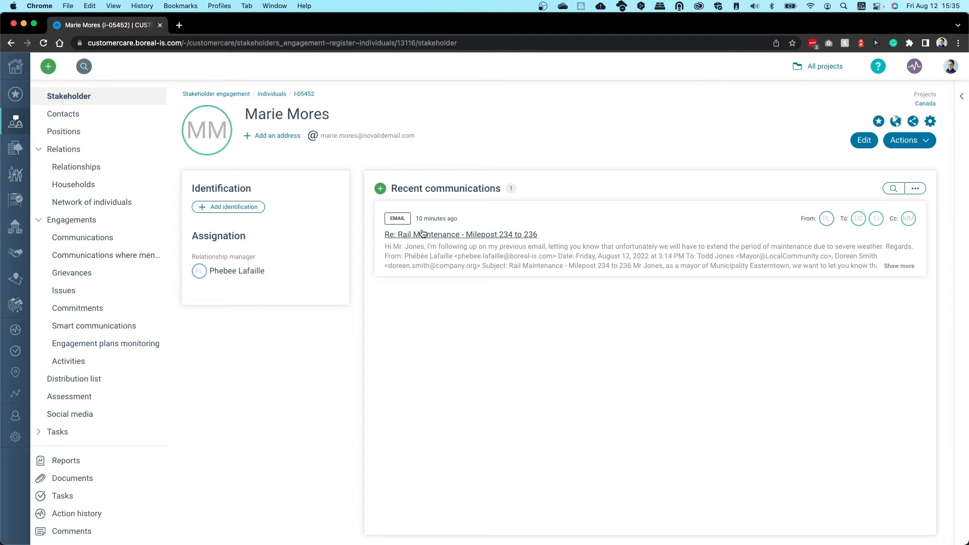
pyautogui.click(460, 234)
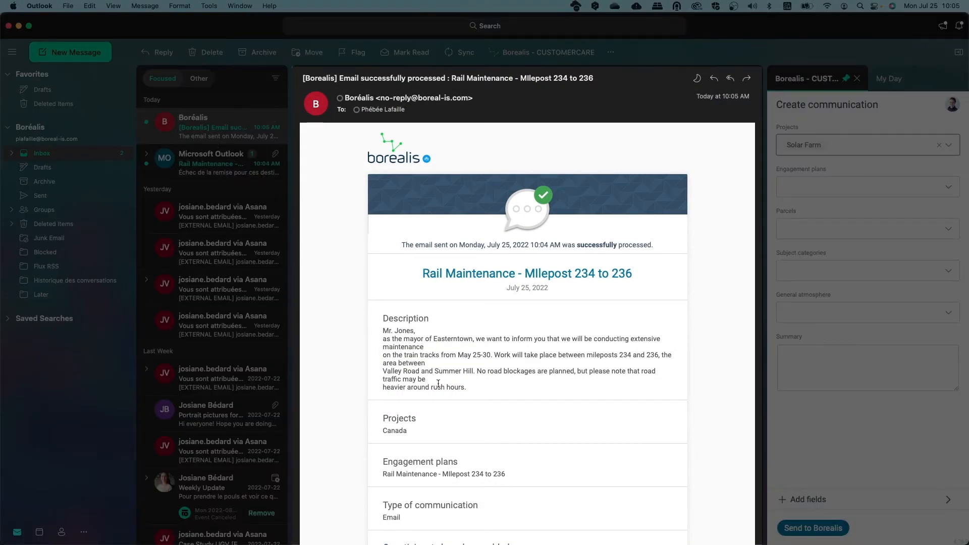
pyautogui.moveTo(492, 406)
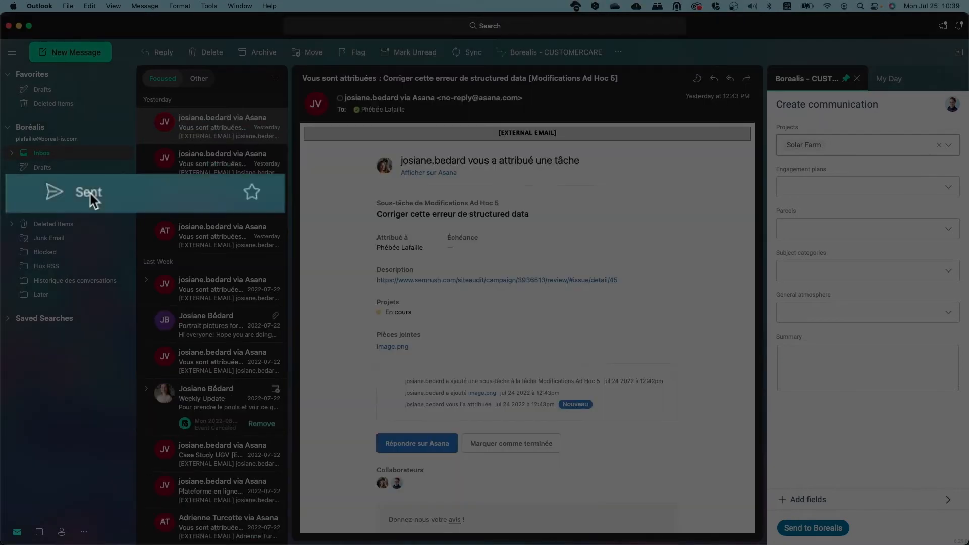
# In the Sent folder, assign the Rail Maintenance engagement plan to the refusal email
pyautogui.click(89, 192)
pyautogui.write('Rail')
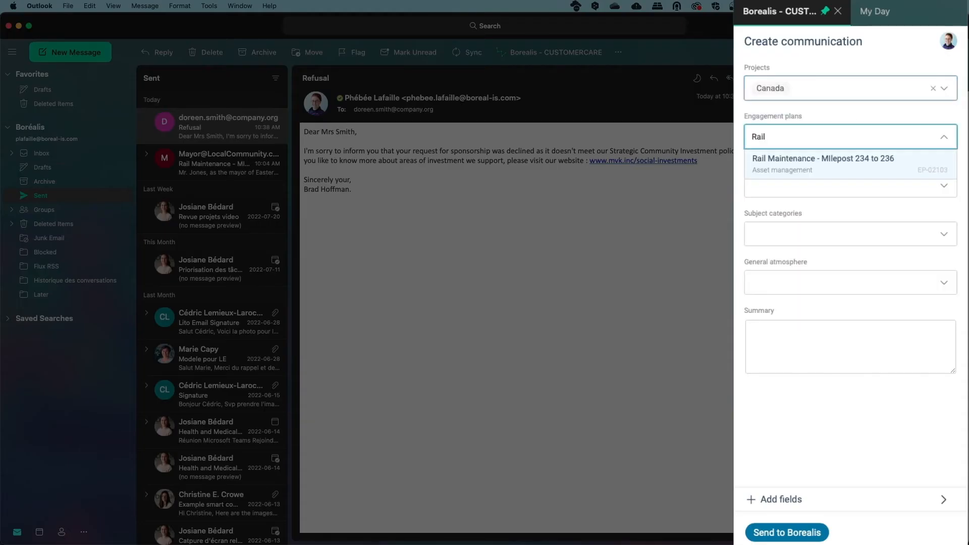
pyautogui.click(823, 164)
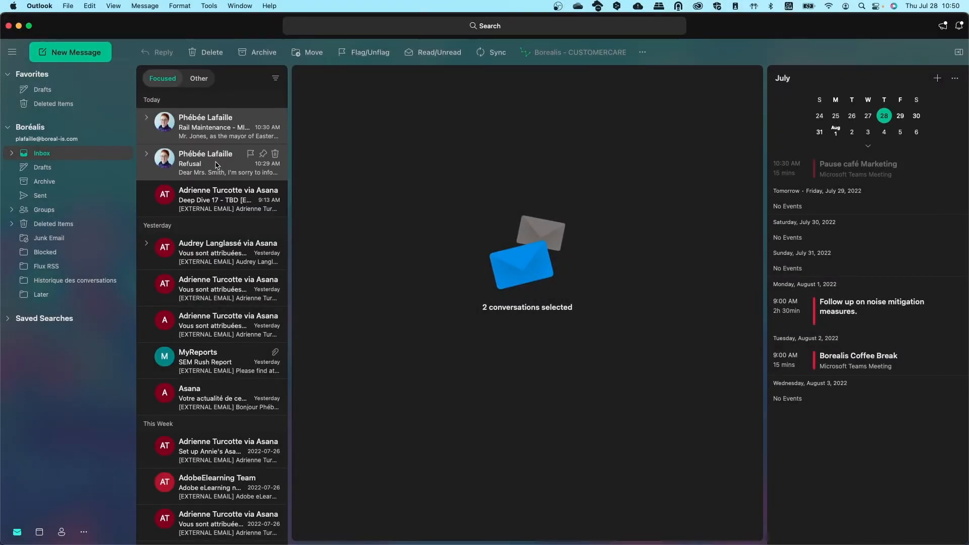
# Get actions for the two selected conversations and check the Borealis email integration settings for the batch address
pyautogui.rightClick(216, 165)
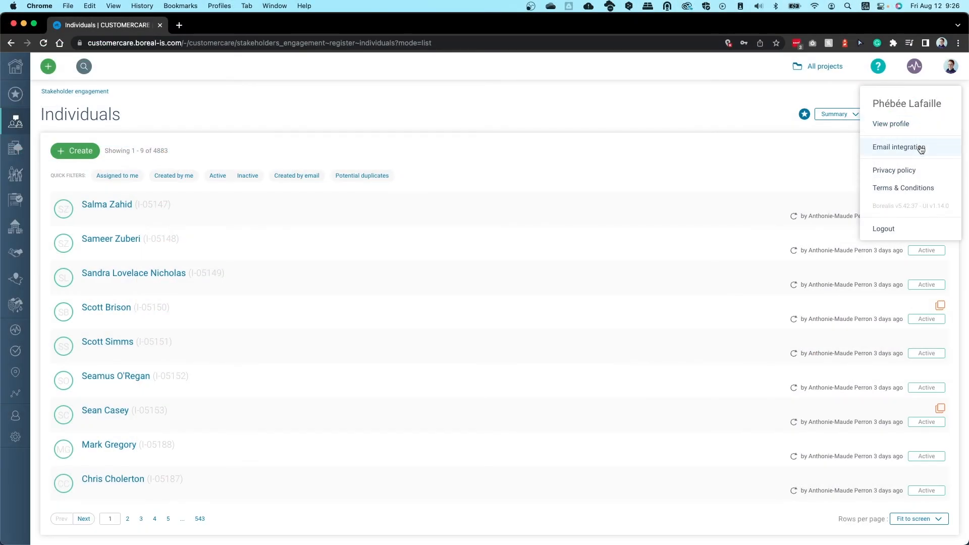
pyautogui.click(898, 147)
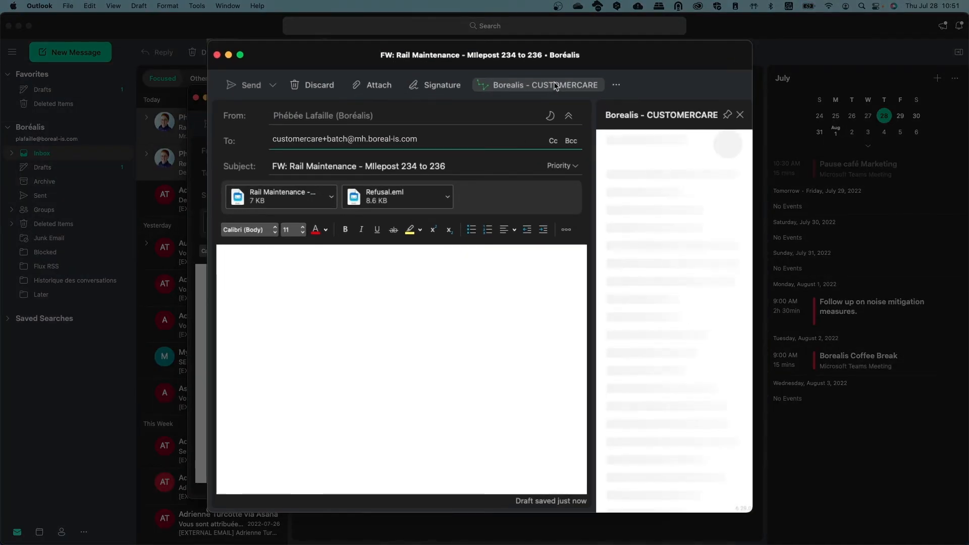
# Tag the forward in the Borealis panel with the Rail Maintenance - Milepost 234 to 236 engagement plan
pyautogui.click(674, 277)
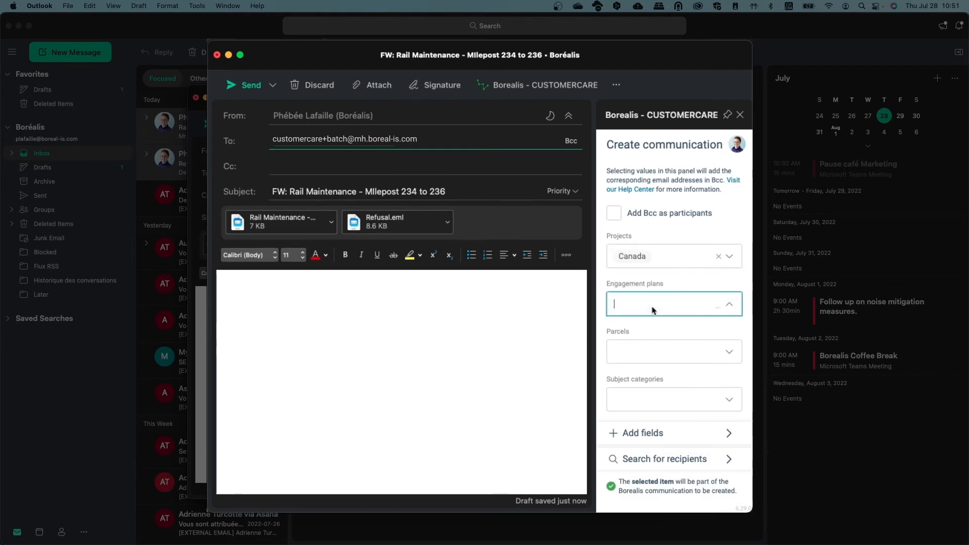
pyautogui.click(674, 304)
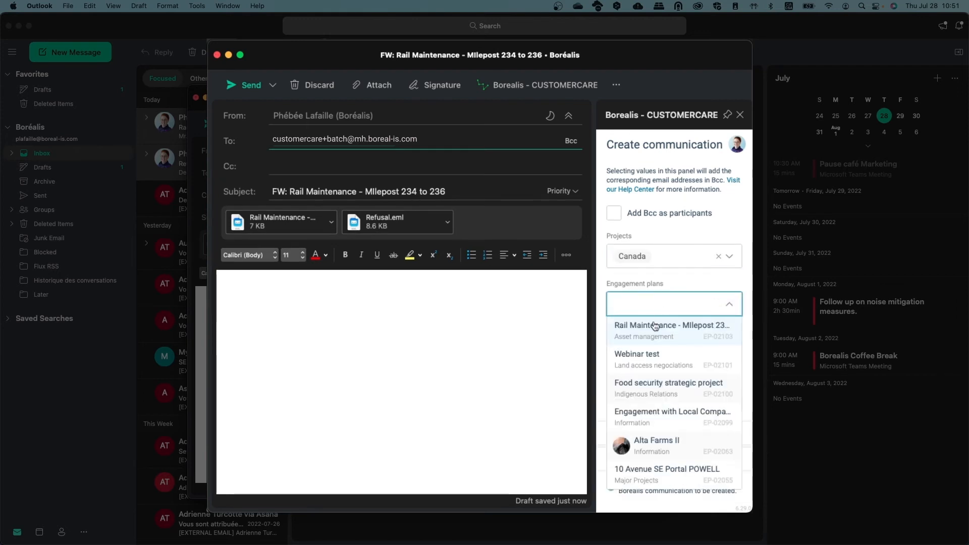
pyautogui.click(672, 325)
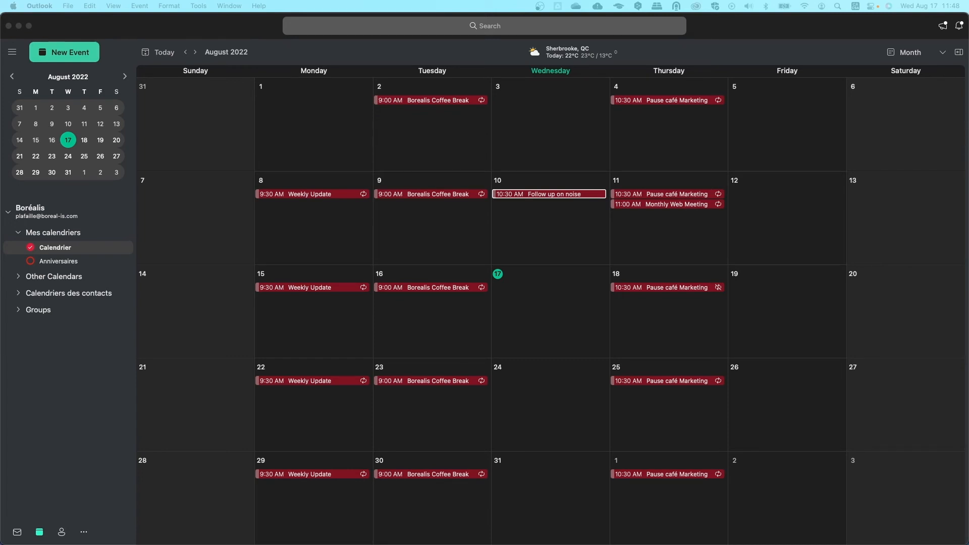
# Edit the noise mitigation meeting and assign it to the Canada project in the Borealis panel
pyautogui.click(549, 193)
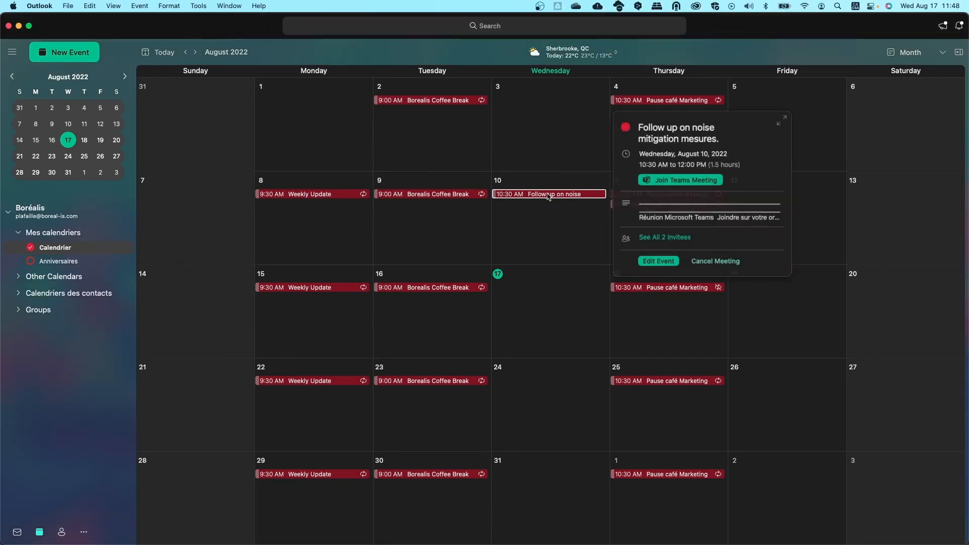
pyautogui.click(658, 260)
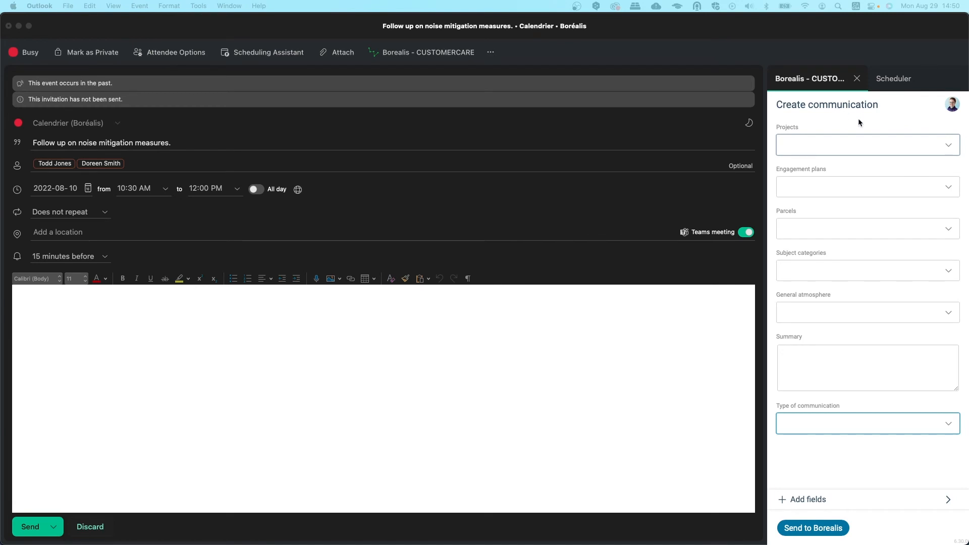
pyautogui.click(867, 145)
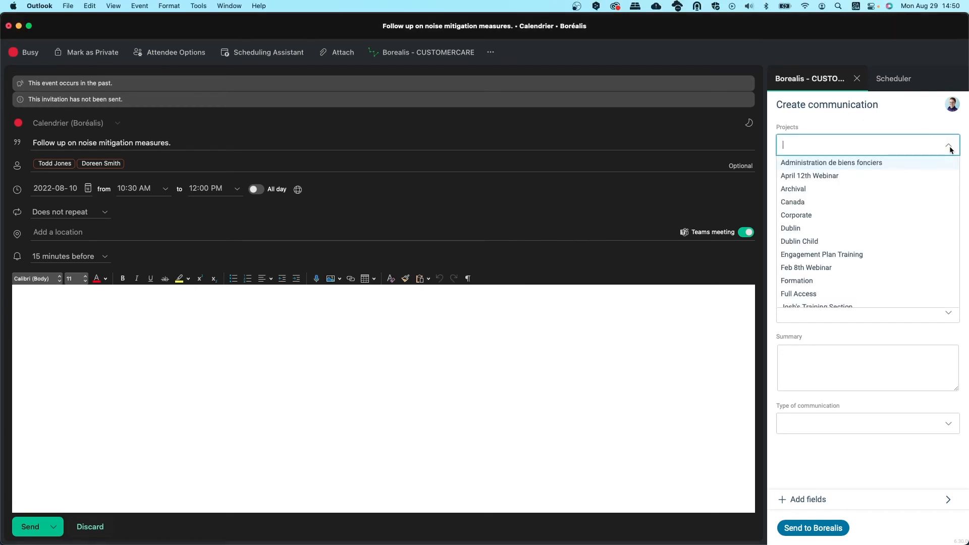
pyautogui.click(792, 202)
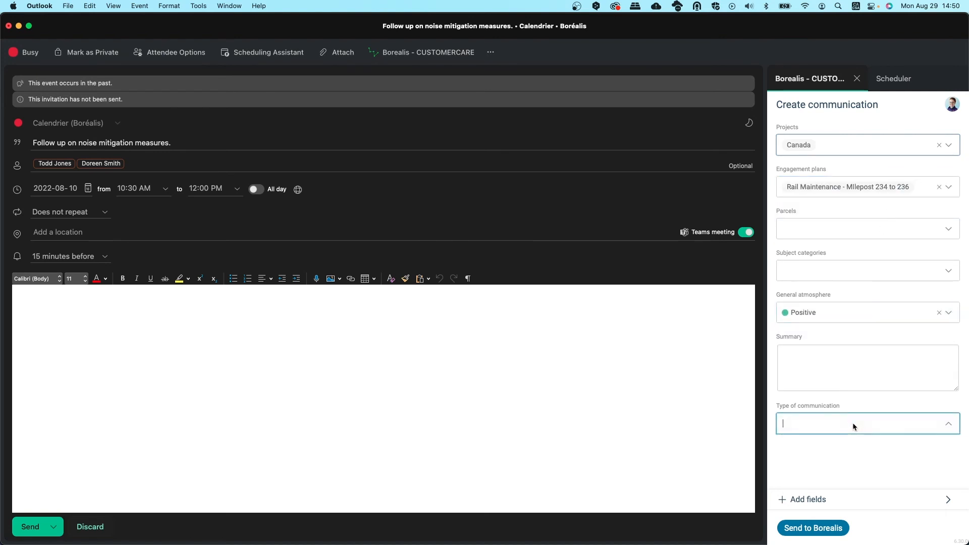
# Set the communication type to Teams and send the meeting to Borealis
pyautogui.write('teams')
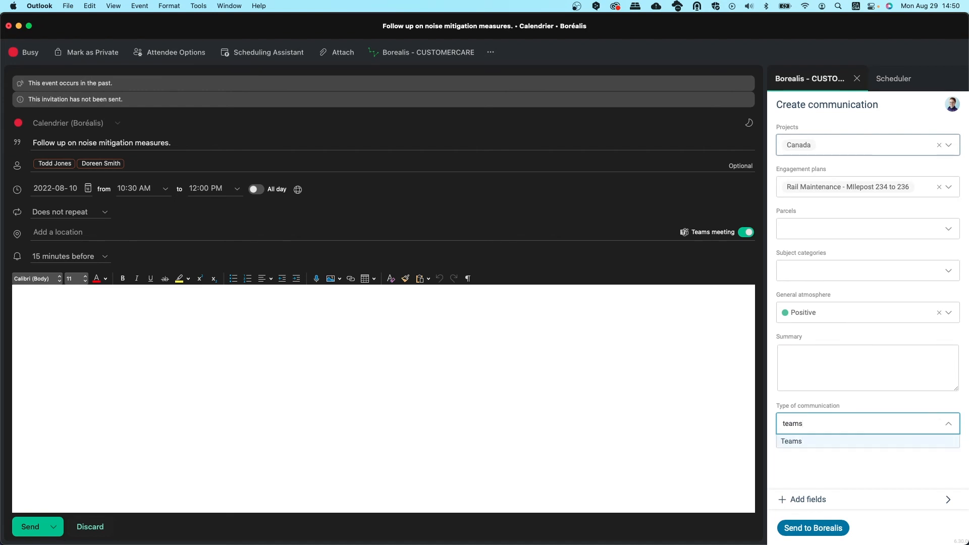
pyautogui.click(791, 441)
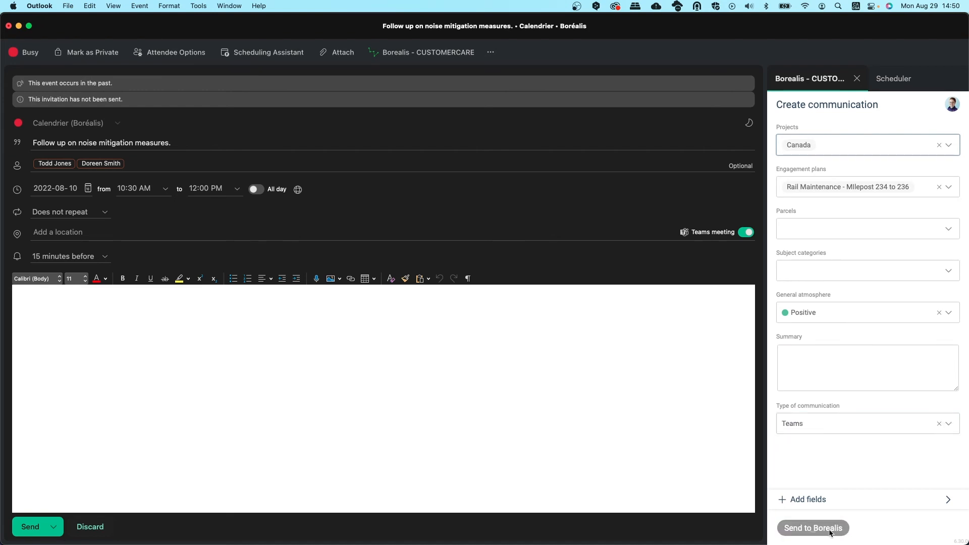
pyautogui.click(813, 528)
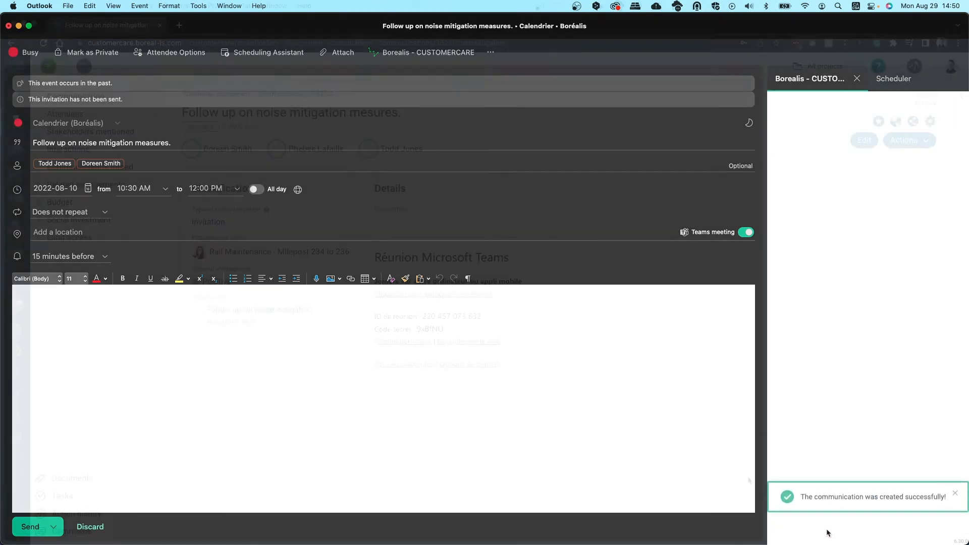